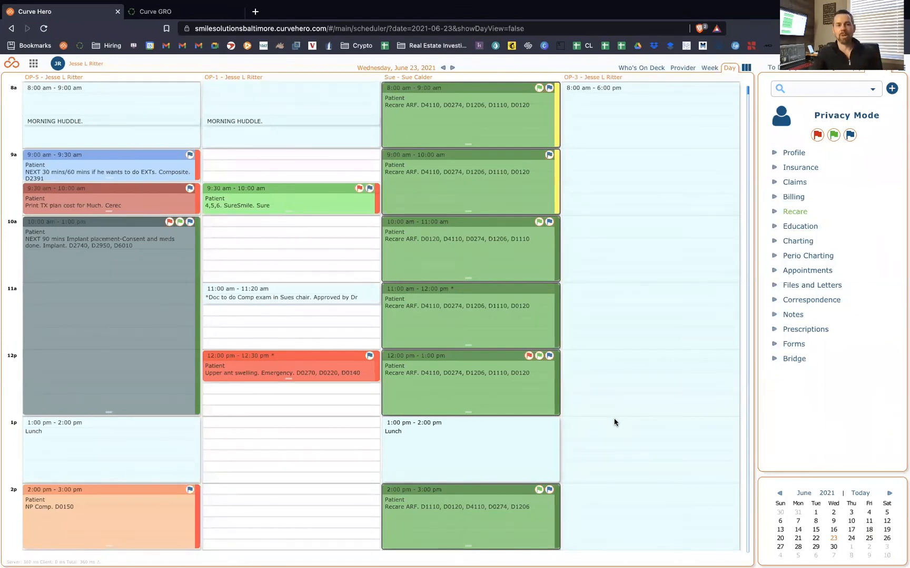
{"action": "mouse_move", "coordinate": [468, 303]}
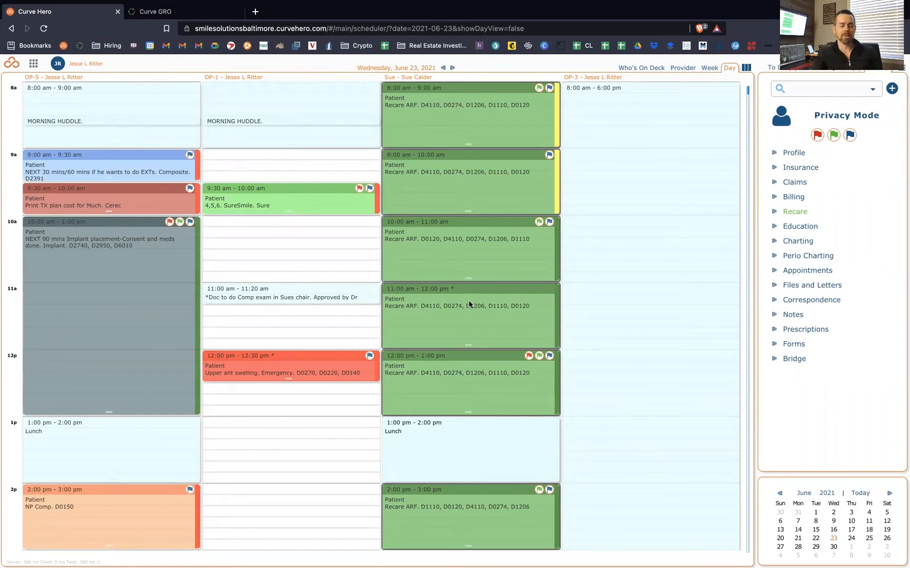
{"action": "mouse_move", "coordinate": [413, 323]}
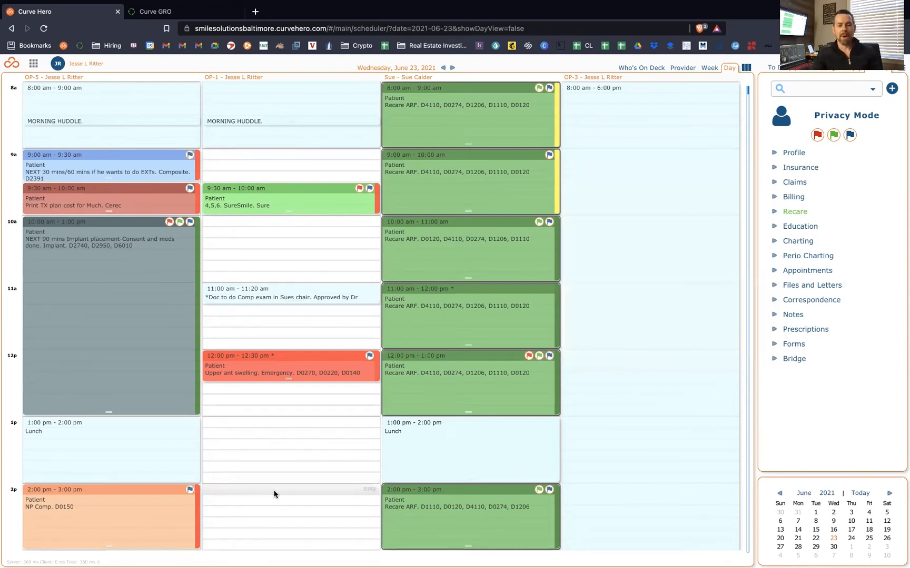
{"action": "mouse_move", "coordinate": [629, 376]}
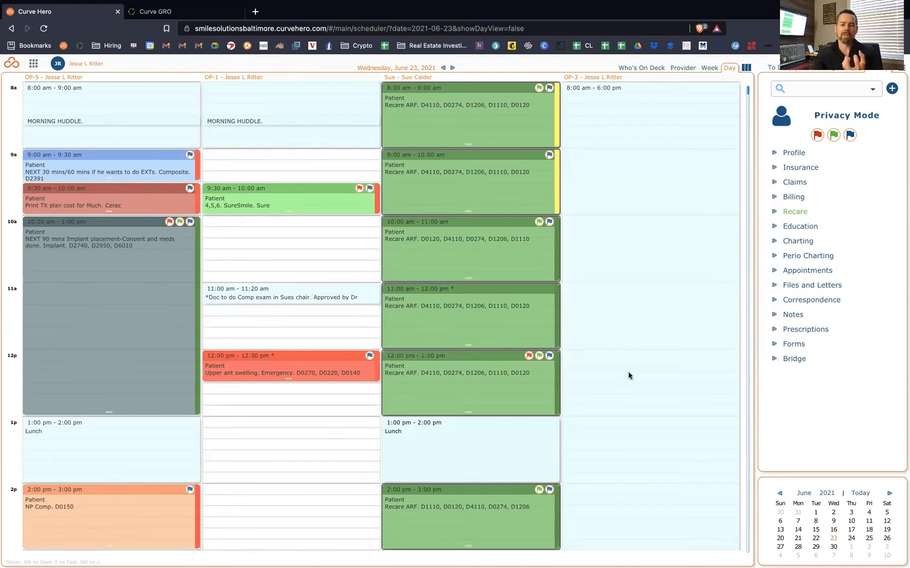
{"action": "mouse_move", "coordinate": [854, 246]}
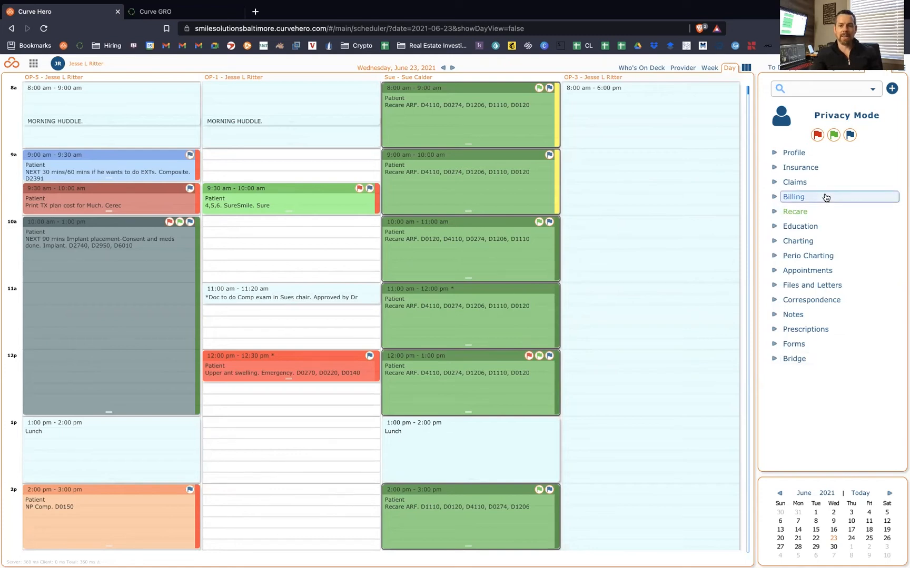
{"action": "mouse_move", "coordinate": [870, 124]}
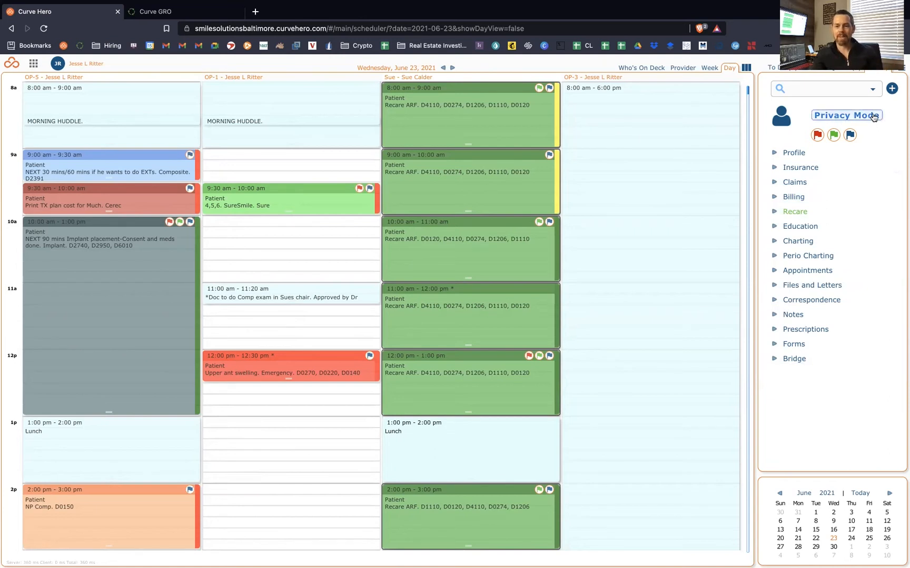
- Load a second patient into the Sidekick, showing their medical alert and insurance note
{"action": "left_click", "coordinate": [817, 136]}
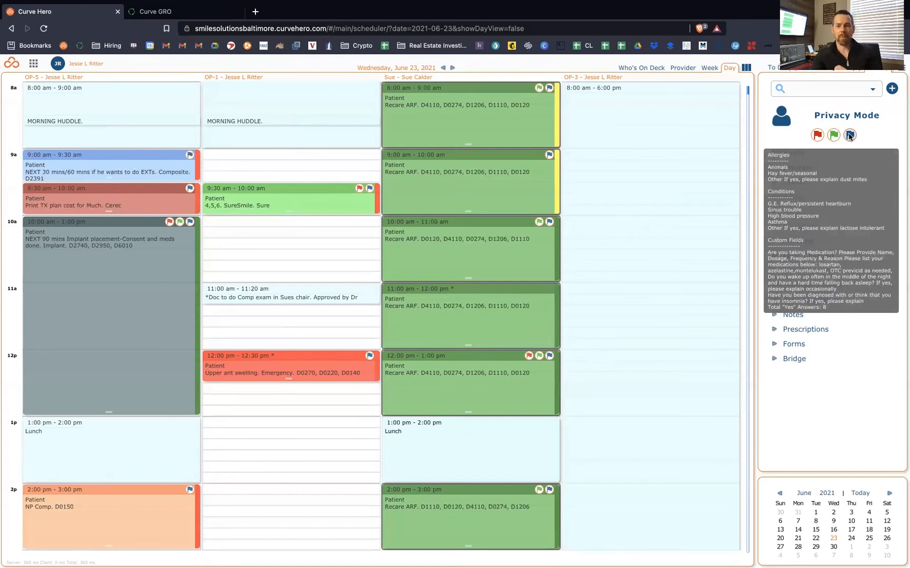
{"action": "left_click", "coordinate": [849, 135]}
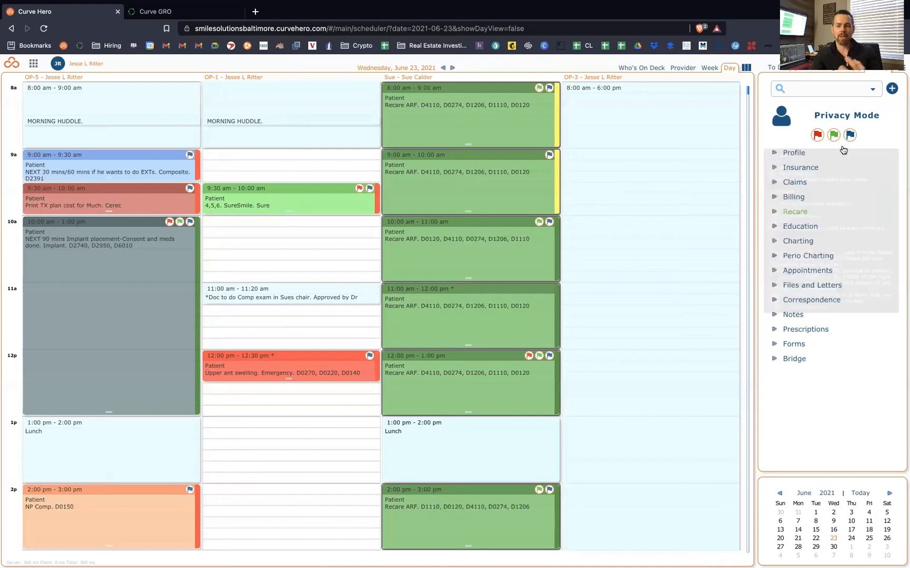
{"action": "left_click", "coordinate": [849, 135]}
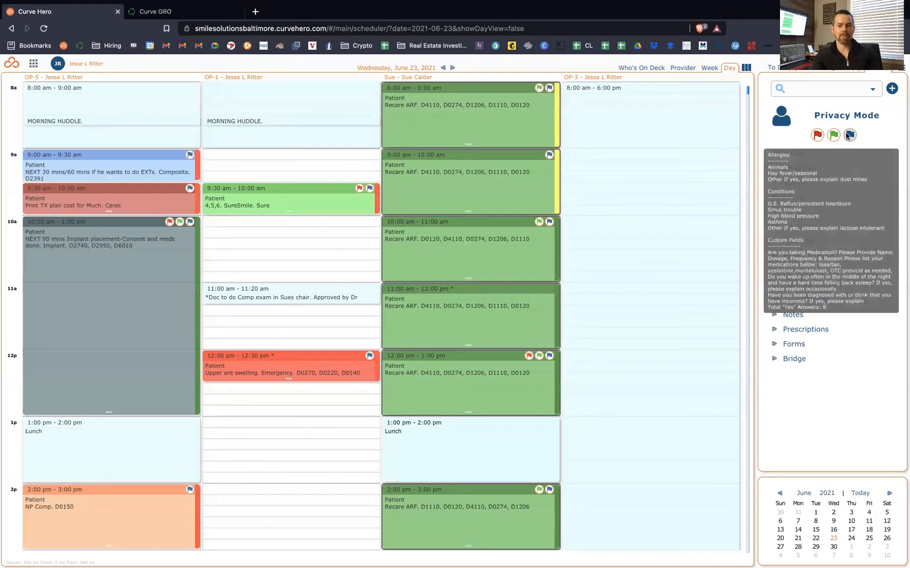
{"action": "left_click", "coordinate": [849, 135]}
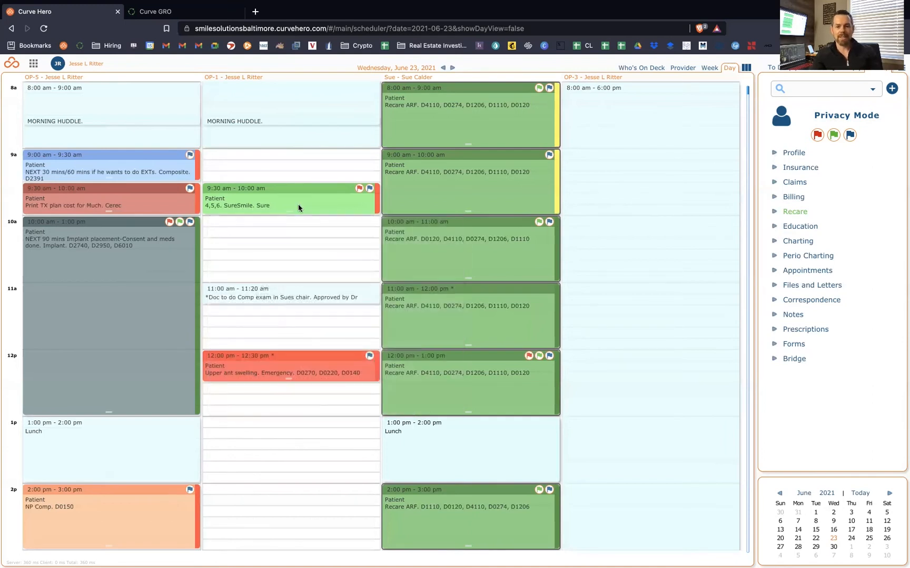
{"action": "mouse_move", "coordinate": [475, 200]}
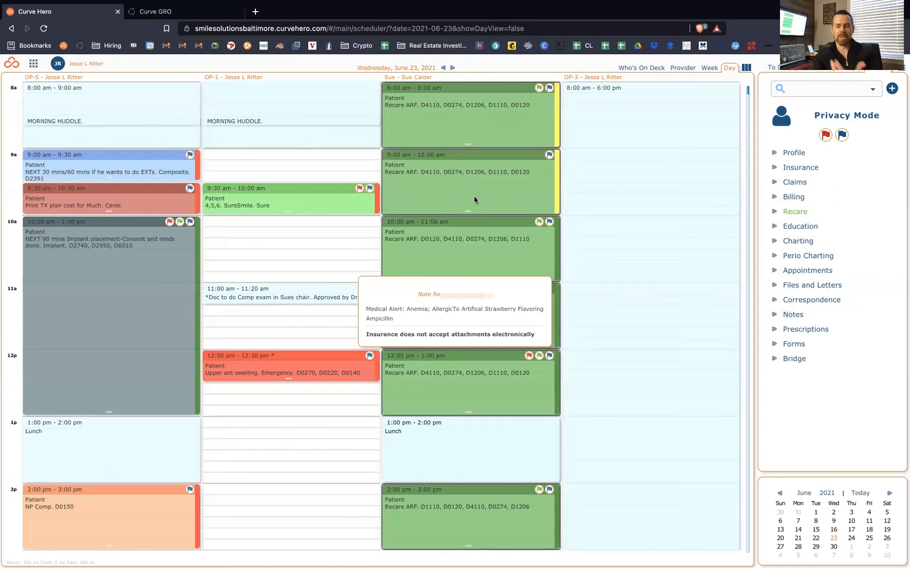
{"action": "mouse_move", "coordinate": [439, 330]}
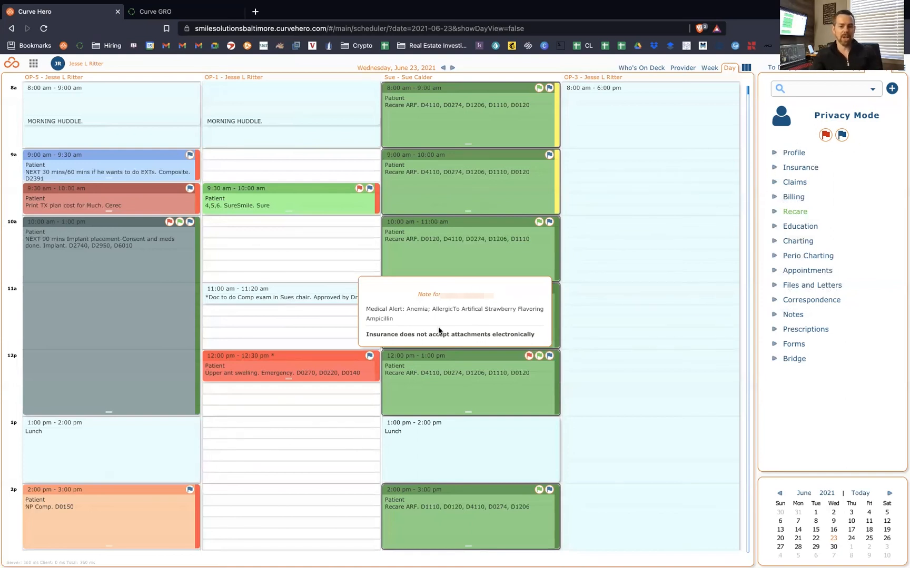
{"action": "mouse_move", "coordinate": [377, 309]}
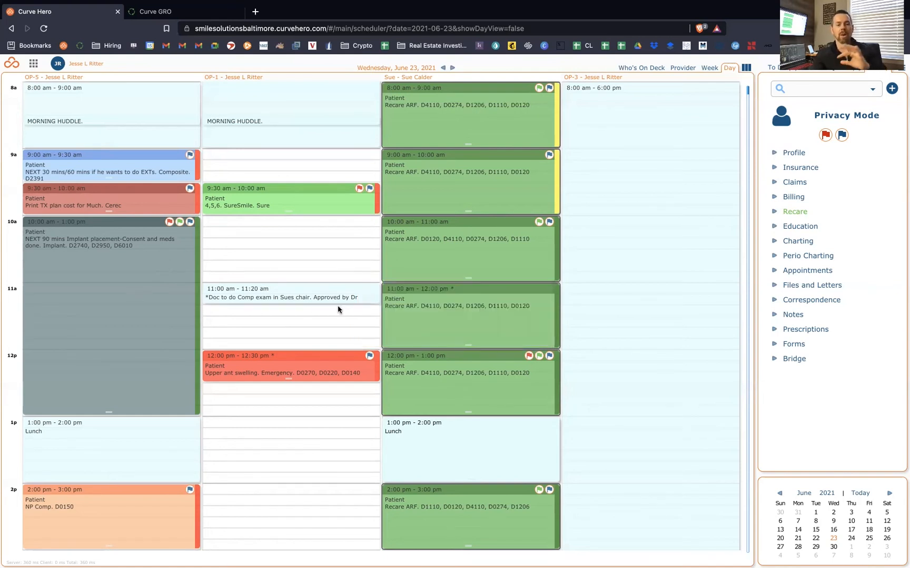
{"action": "mouse_move", "coordinate": [492, 323]}
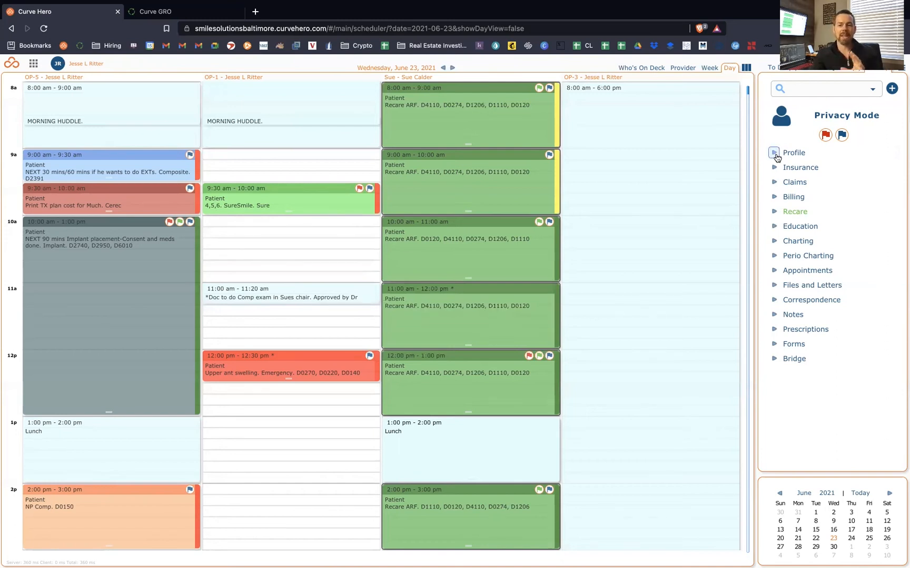
{"action": "left_click", "coordinate": [793, 152]}
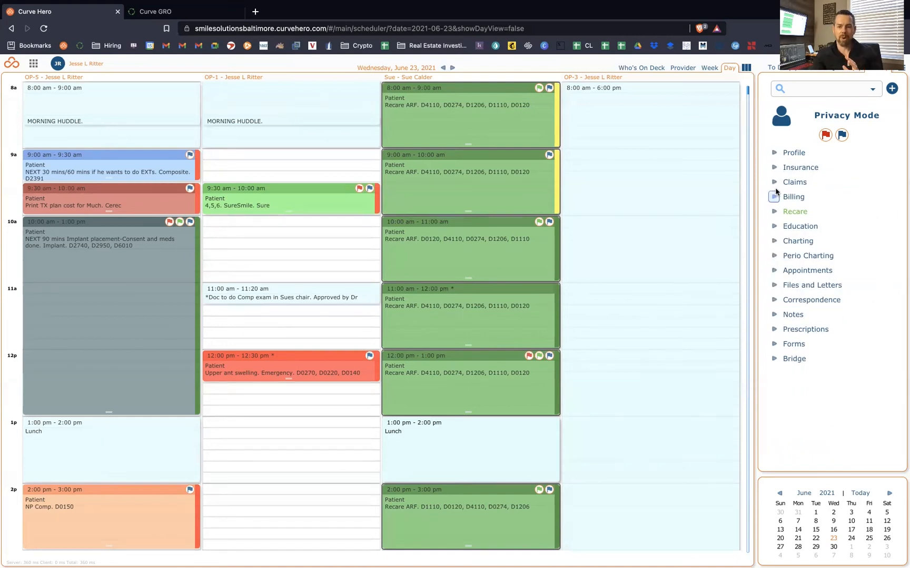
{"action": "left_click", "coordinate": [795, 211]}
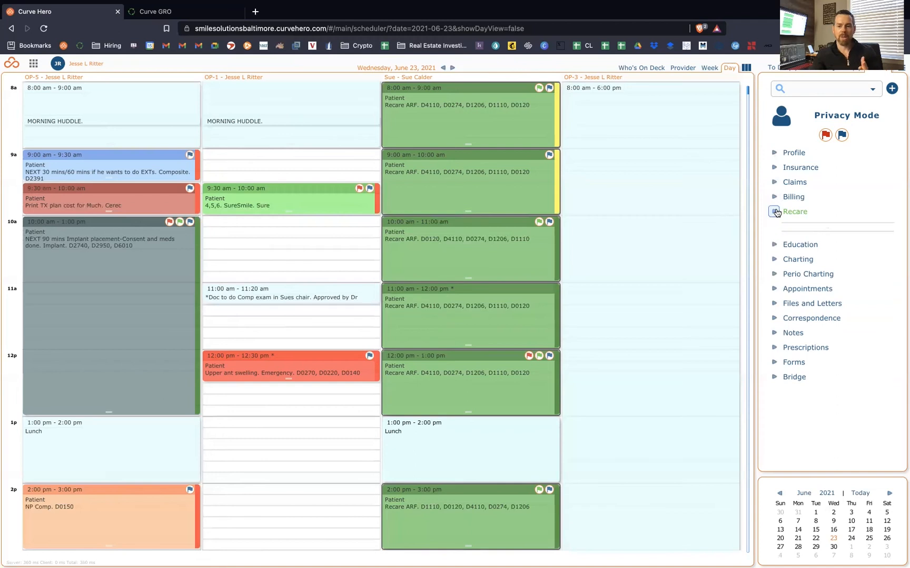
{"action": "left_click", "coordinate": [775, 211]}
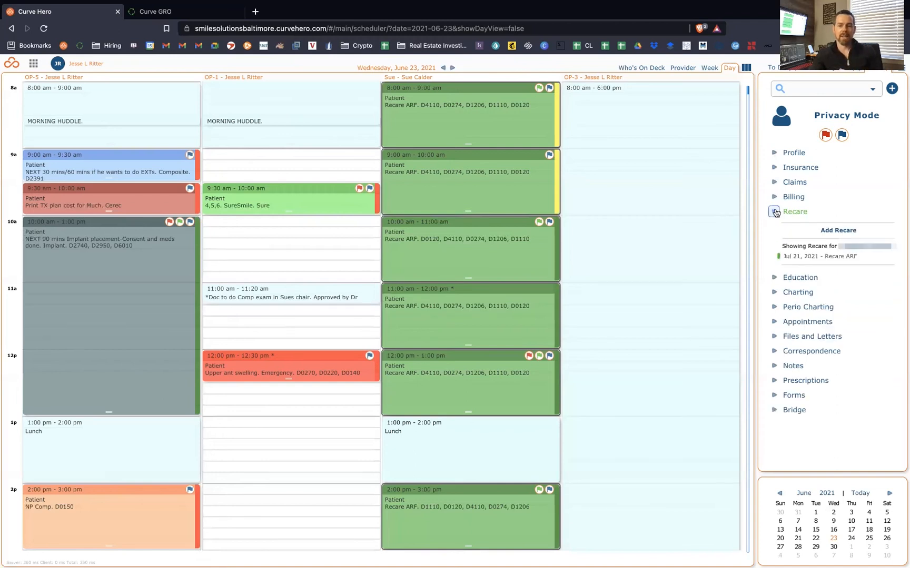
{"action": "left_click", "coordinate": [775, 212]}
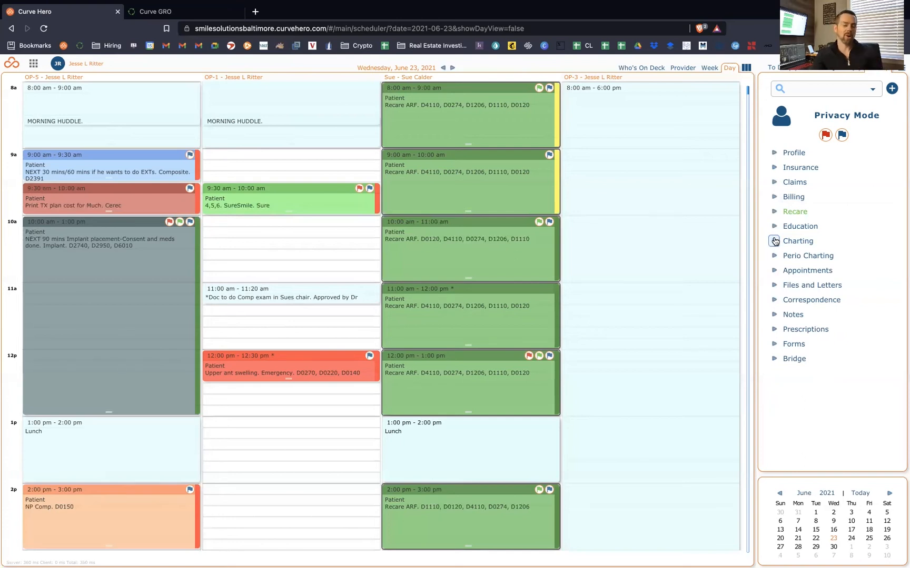
{"action": "mouse_move", "coordinate": [798, 240]}
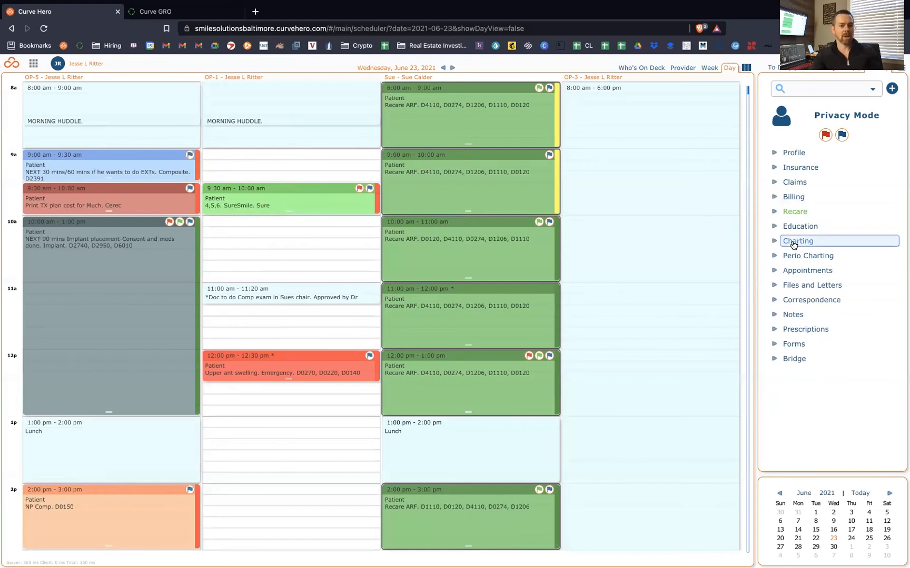
{"action": "mouse_move", "coordinate": [154, 272]}
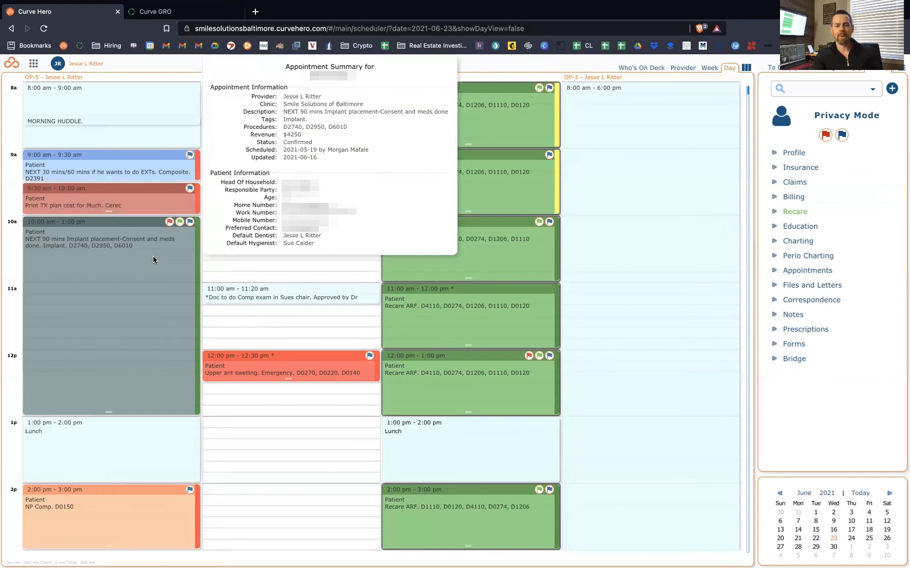
{"action": "mouse_move", "coordinate": [176, 277]}
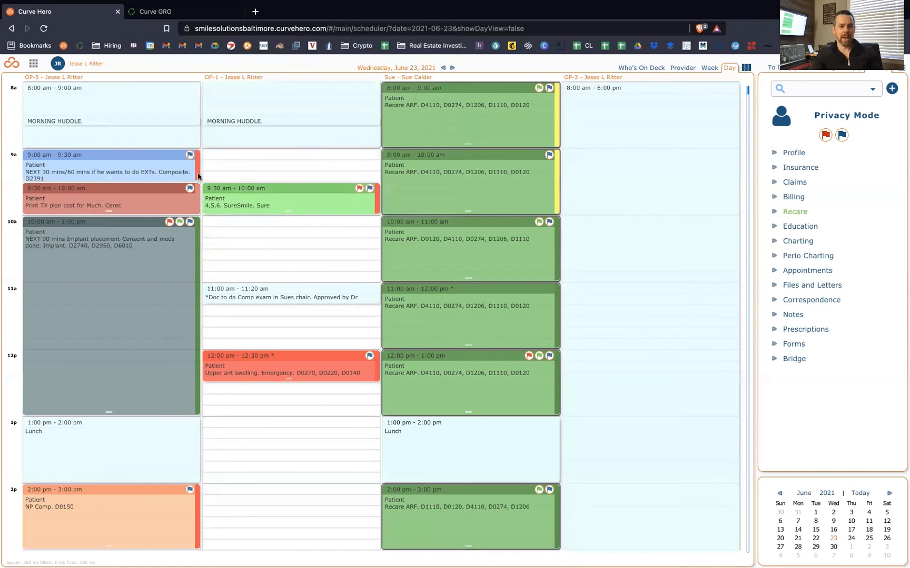
{"action": "mouse_move", "coordinate": [193, 295]}
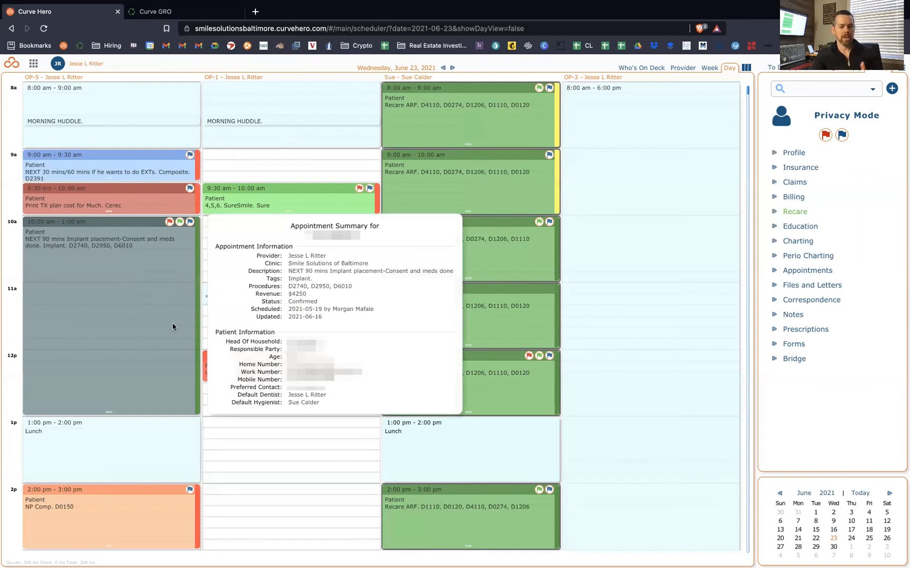
{"action": "mouse_move", "coordinate": [145, 267]}
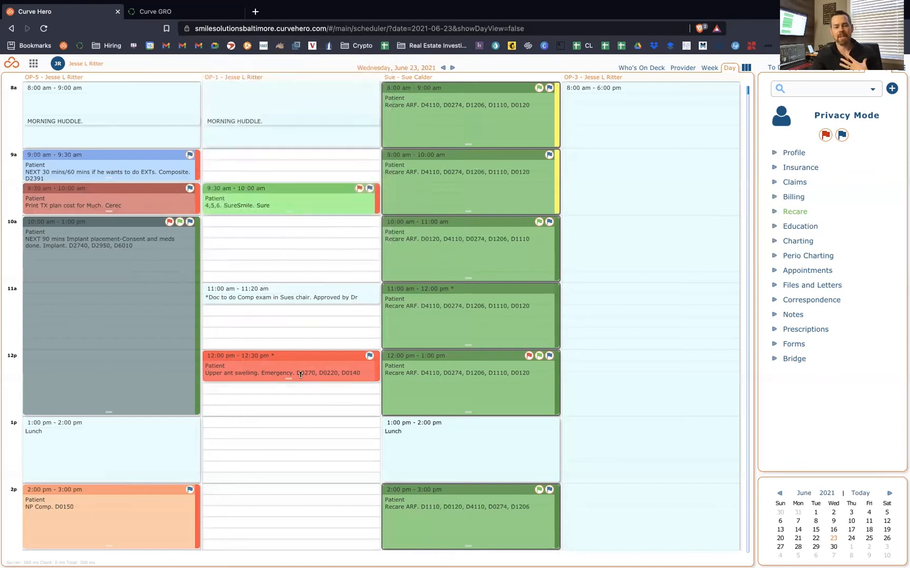
{"action": "mouse_move", "coordinate": [296, 364]}
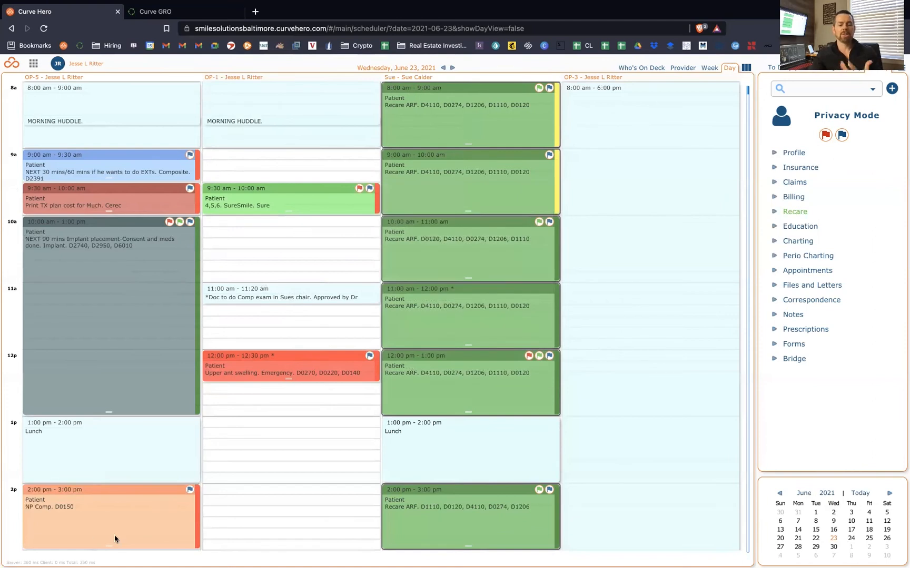
{"action": "mouse_move", "coordinate": [461, 366]}
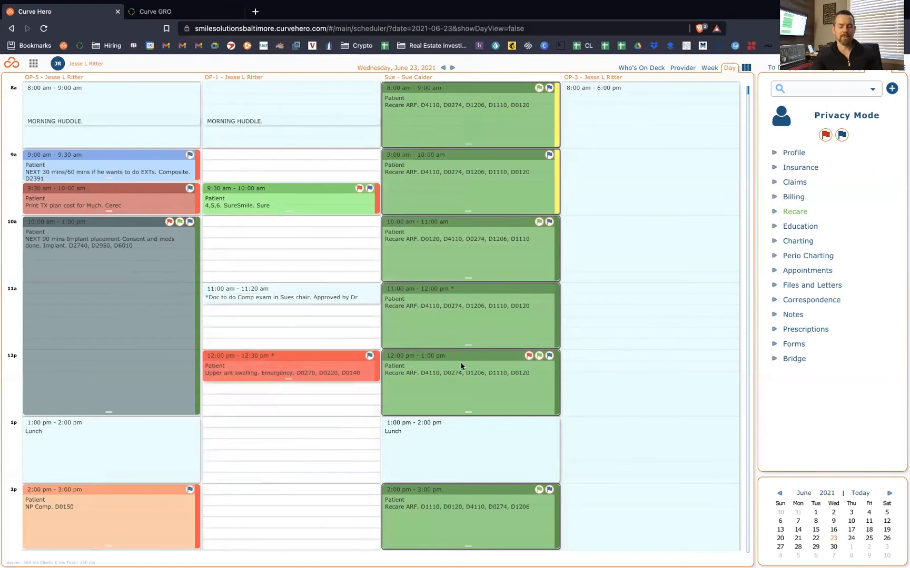
- Scroll the day view down to the afternoon appointments
{"action": "scroll", "scroll_direction": "down", "scroll_amount": 3}
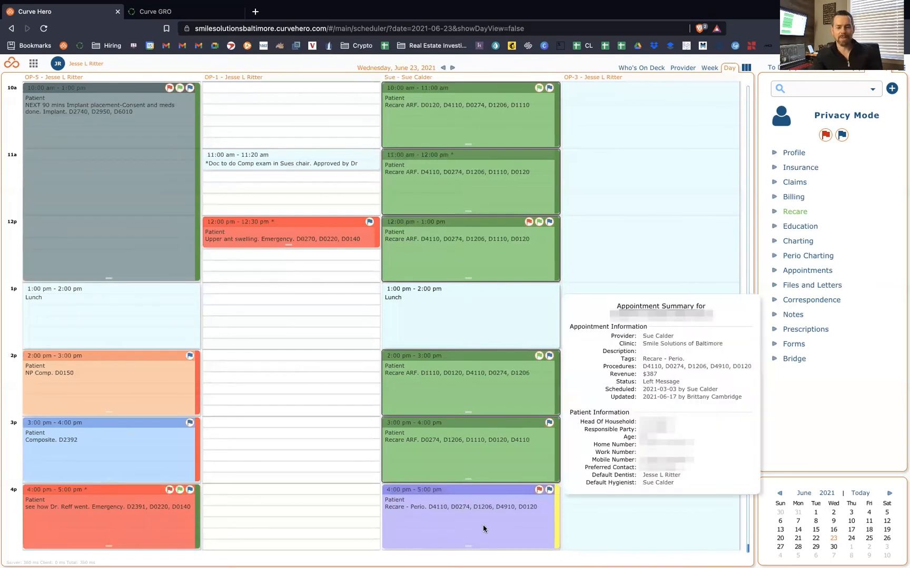
{"action": "mouse_move", "coordinate": [101, 406]}
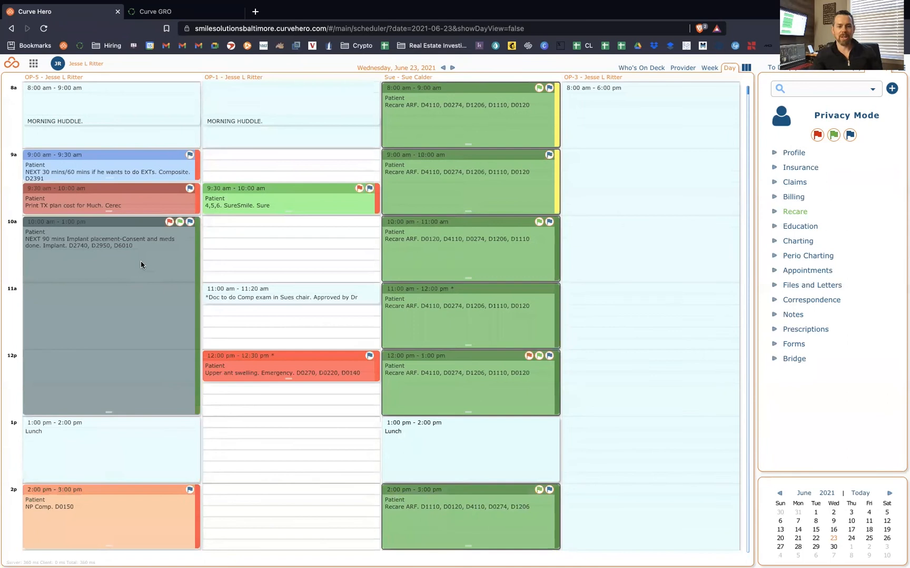
{"action": "mouse_move", "coordinate": [790, 248]}
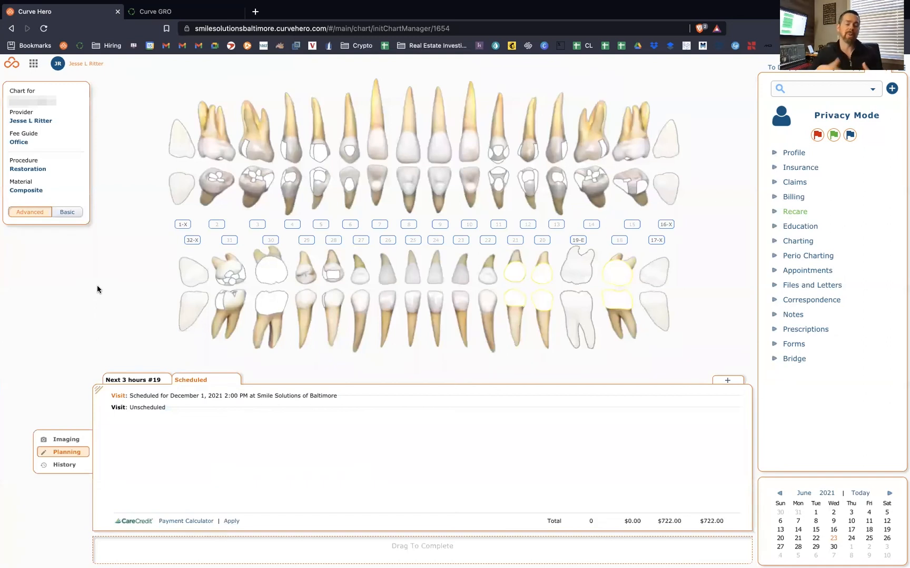
{"action": "mouse_move", "coordinate": [496, 364]}
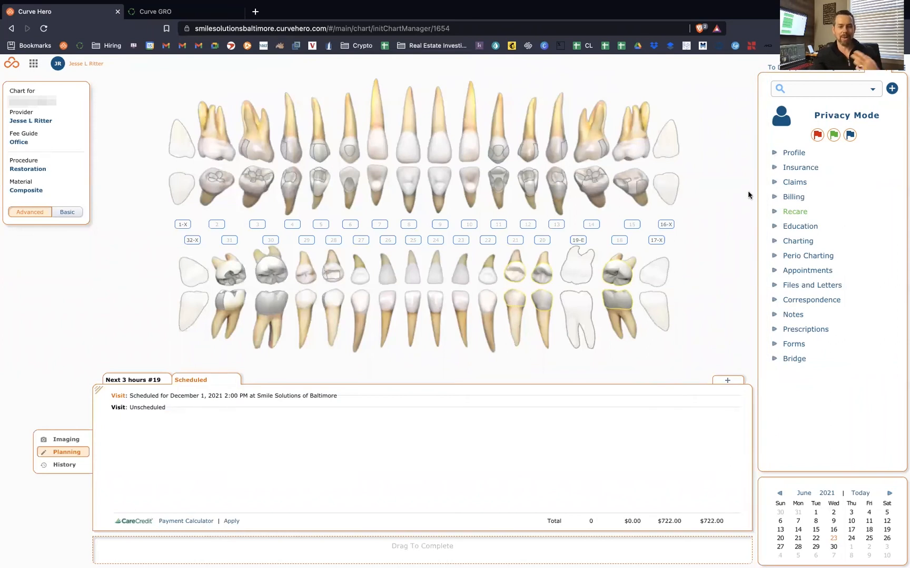
{"action": "mouse_move", "coordinate": [328, 76]}
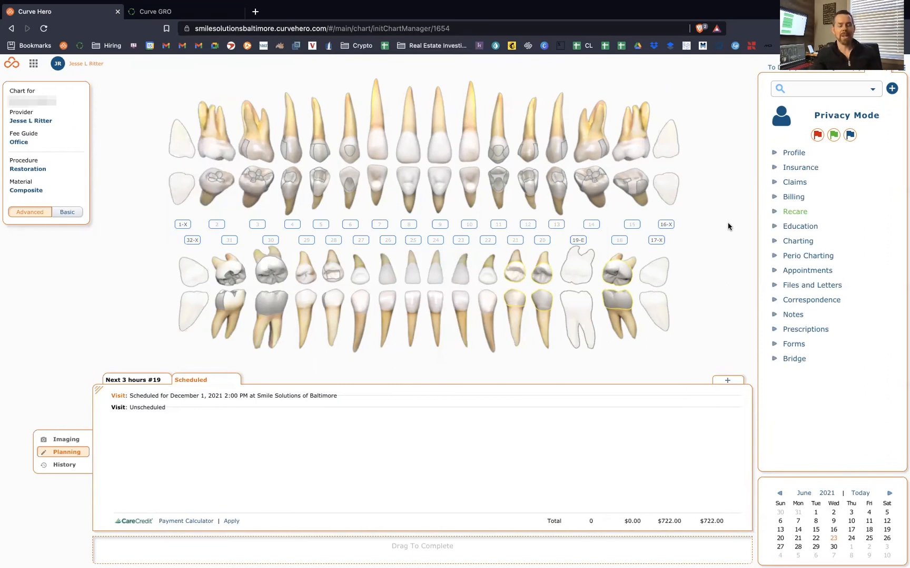
{"action": "mouse_move", "coordinate": [41, 352]}
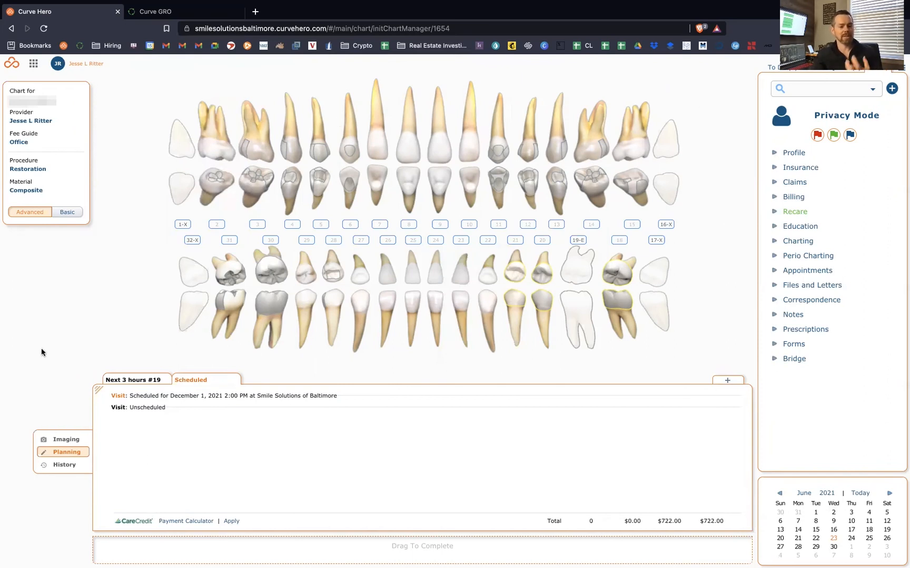
{"action": "mouse_move", "coordinate": [33, 410]}
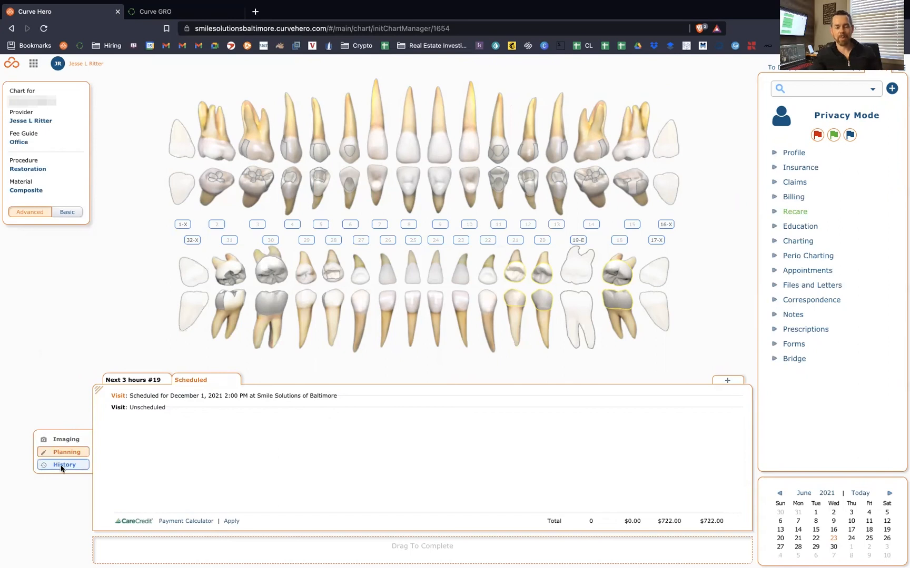
- Review the $7,250 implant plan's placement and crown-and-abutment visit procedures
{"action": "left_click", "coordinate": [66, 439]}
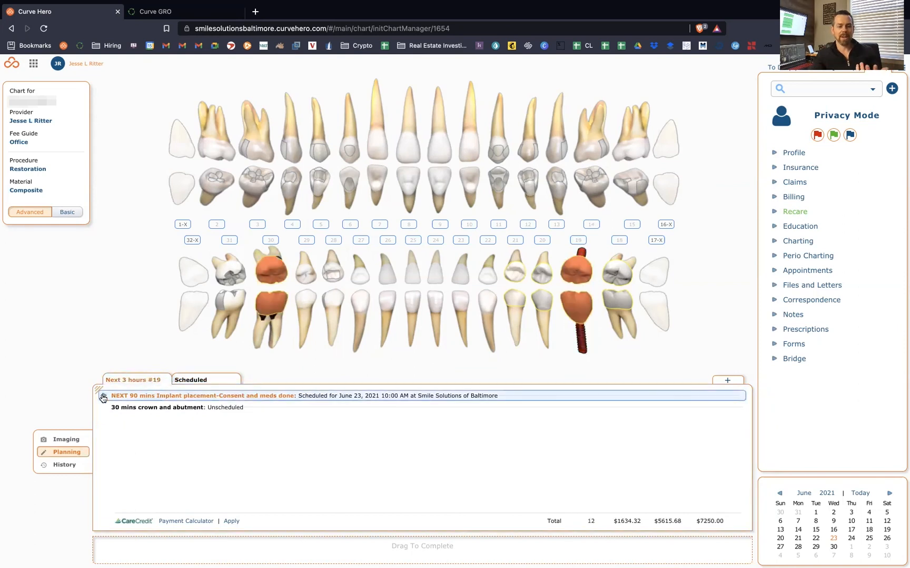
{"action": "left_click", "coordinate": [102, 396]}
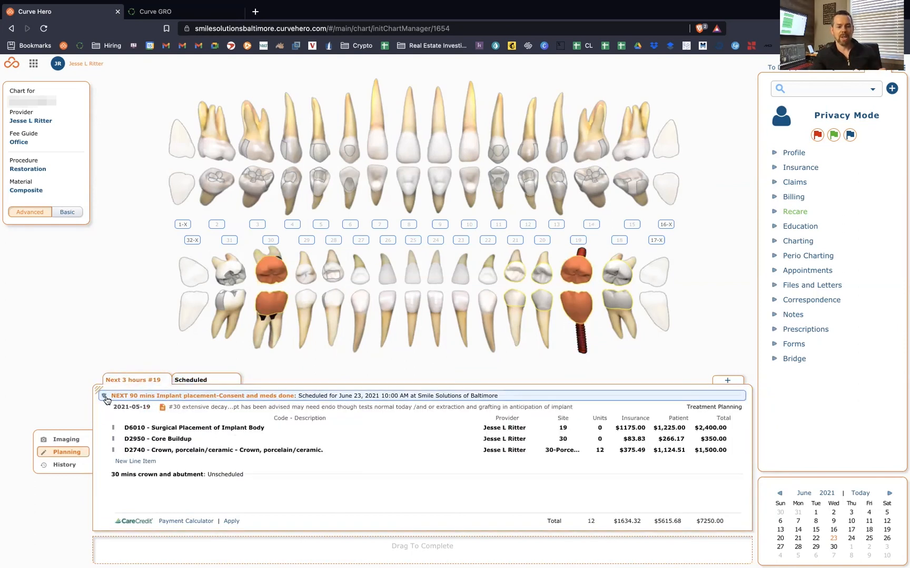
{"action": "left_click", "coordinate": [105, 399]}
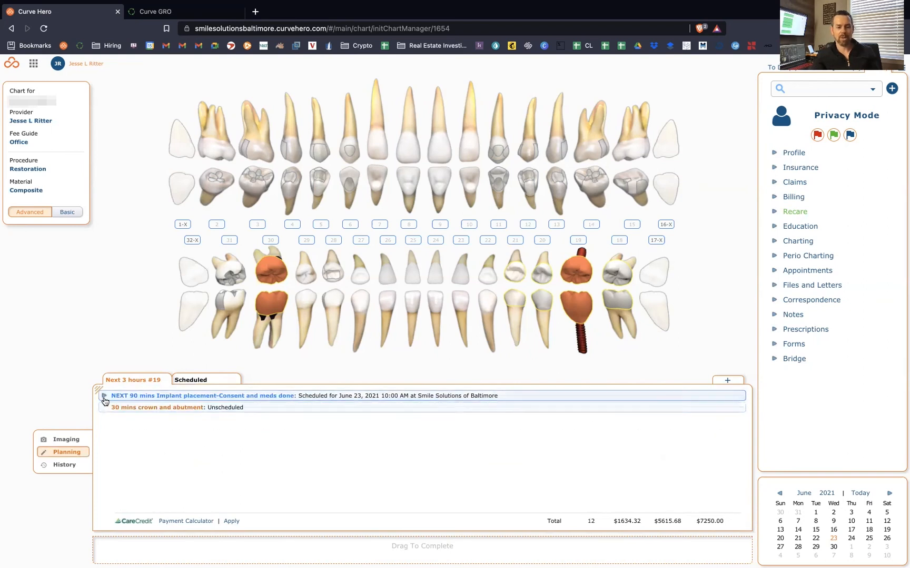
{"action": "left_click", "coordinate": [104, 407]}
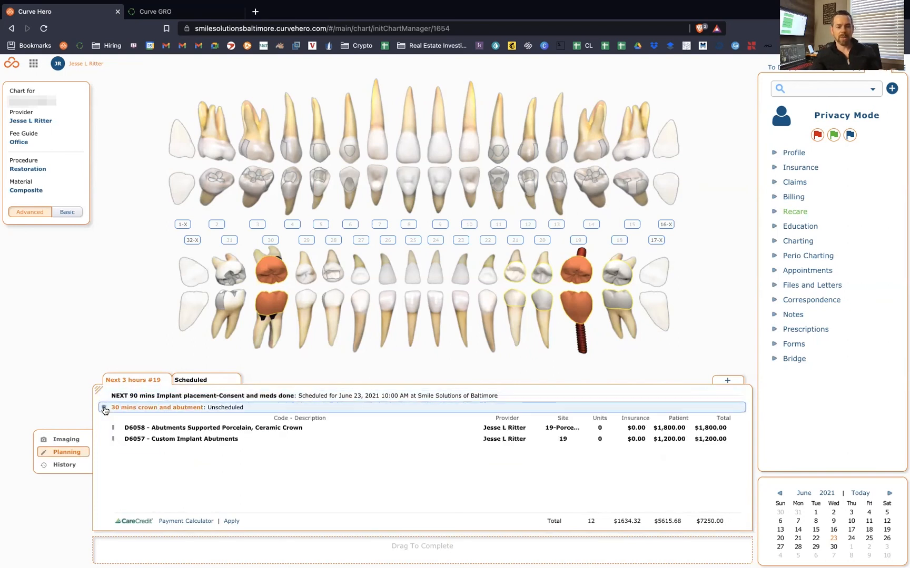
{"action": "left_click", "coordinate": [103, 410]}
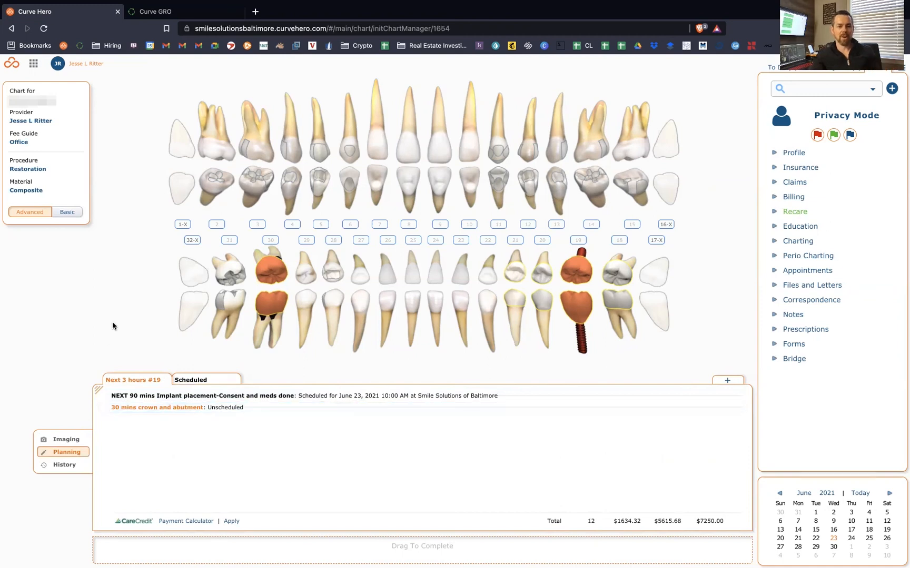
{"action": "mouse_move", "coordinate": [39, 269]}
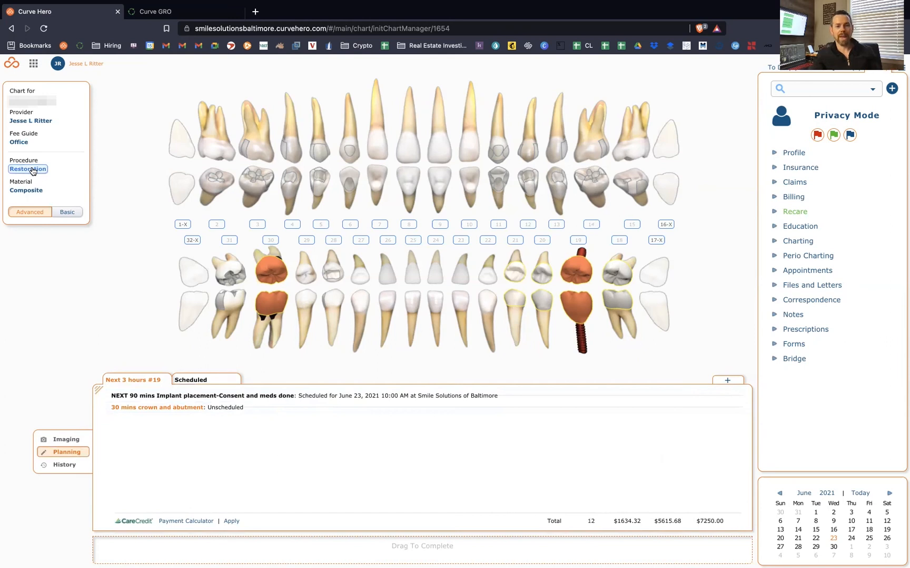
{"action": "left_click", "coordinate": [28, 169]}
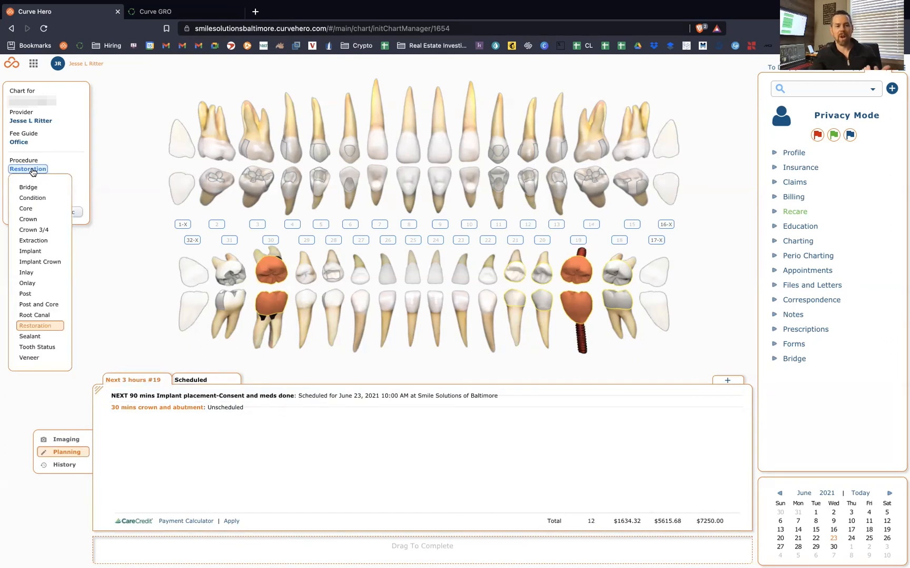
{"action": "left_click", "coordinate": [35, 325]}
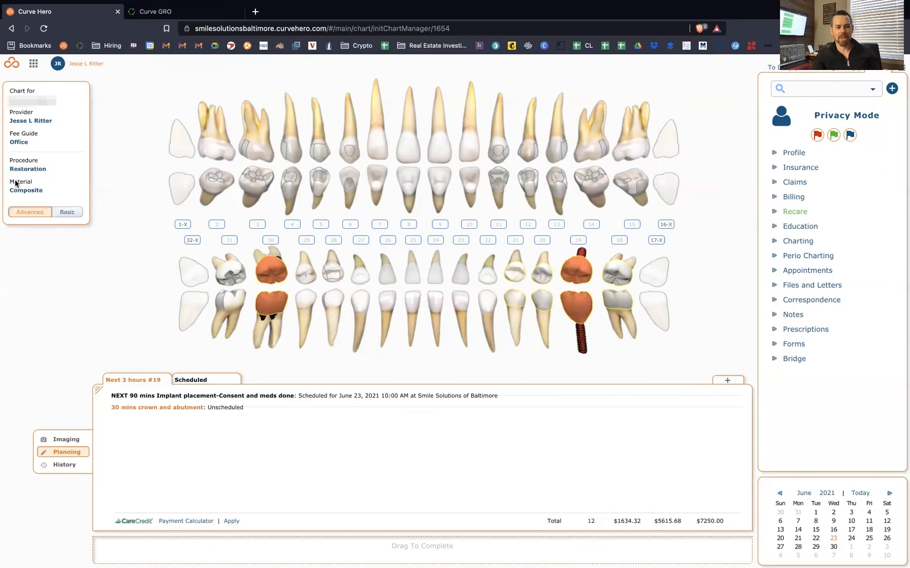
{"action": "mouse_move", "coordinate": [103, 297]}
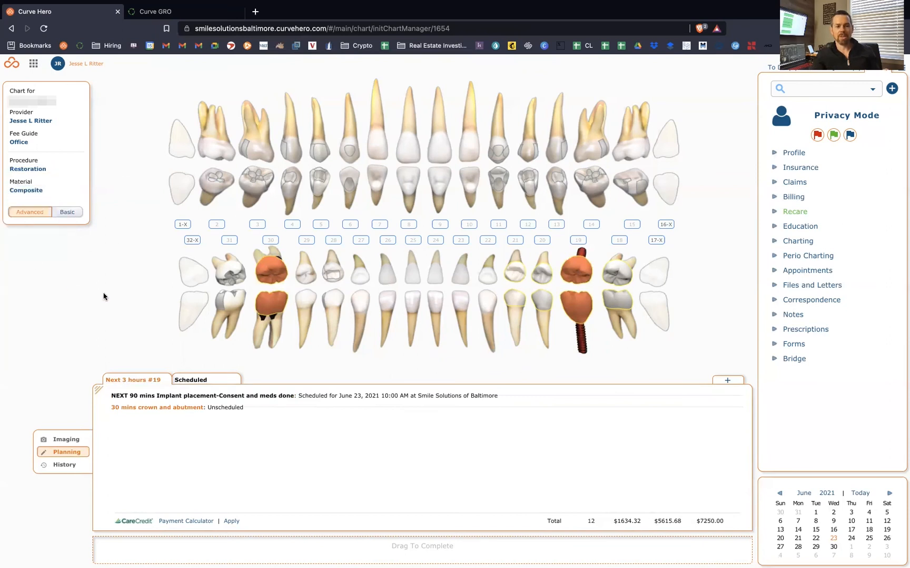
{"action": "left_click", "coordinate": [350, 148]}
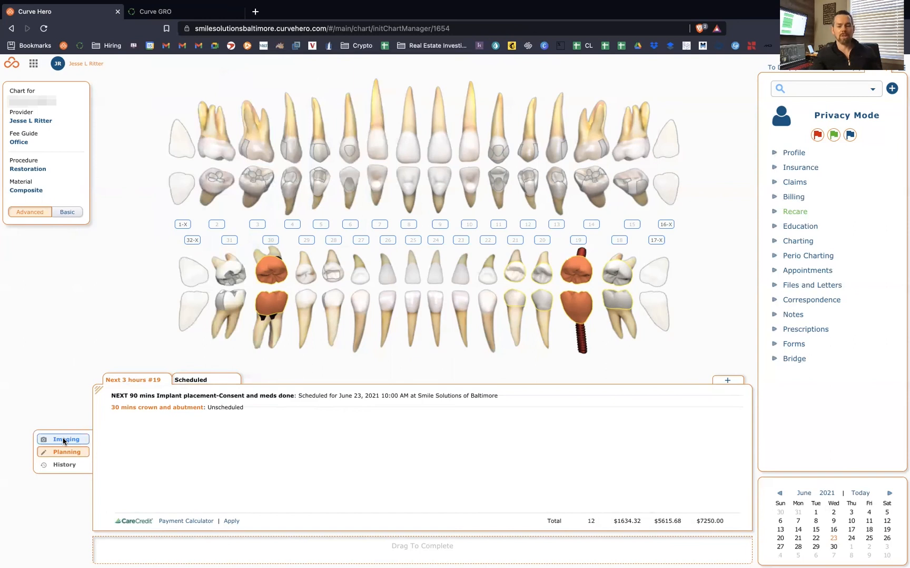
- From Imaging, overlay the May 19, 2021 bitewing mount onto the tooth chart
{"action": "left_click", "coordinate": [66, 439]}
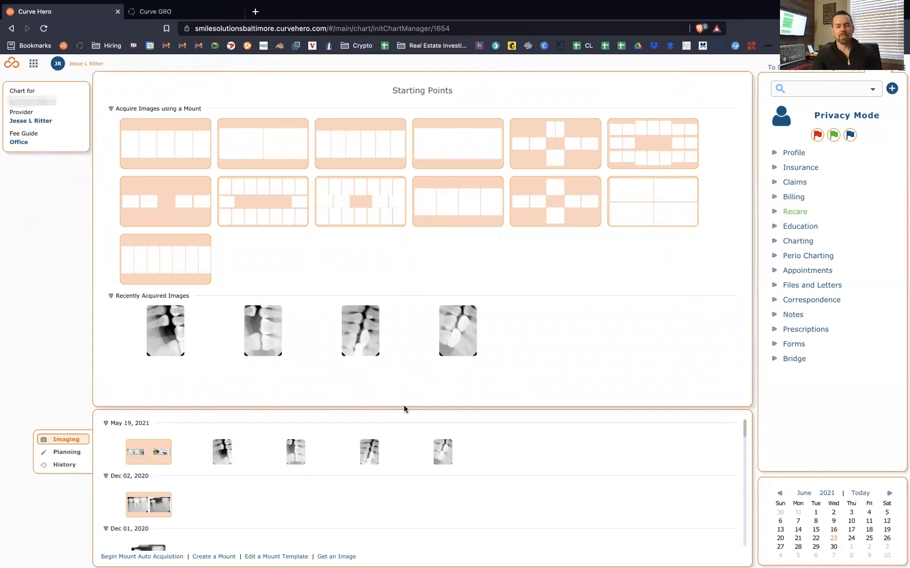
{"action": "left_click", "coordinate": [295, 451]}
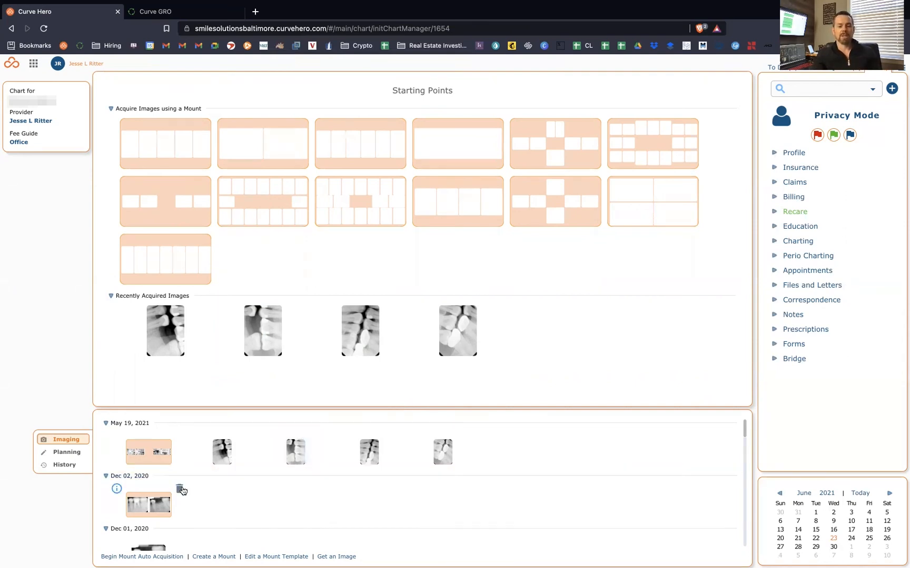
{"action": "scroll", "scroll_direction": "down", "scroll_amount": 3}
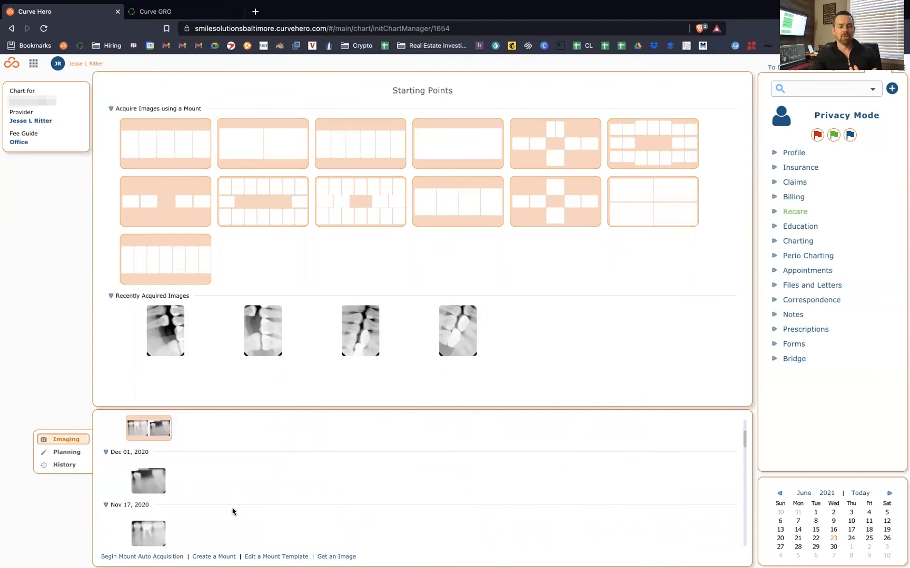
{"action": "scroll", "scroll_direction": "down", "scroll_amount": 3}
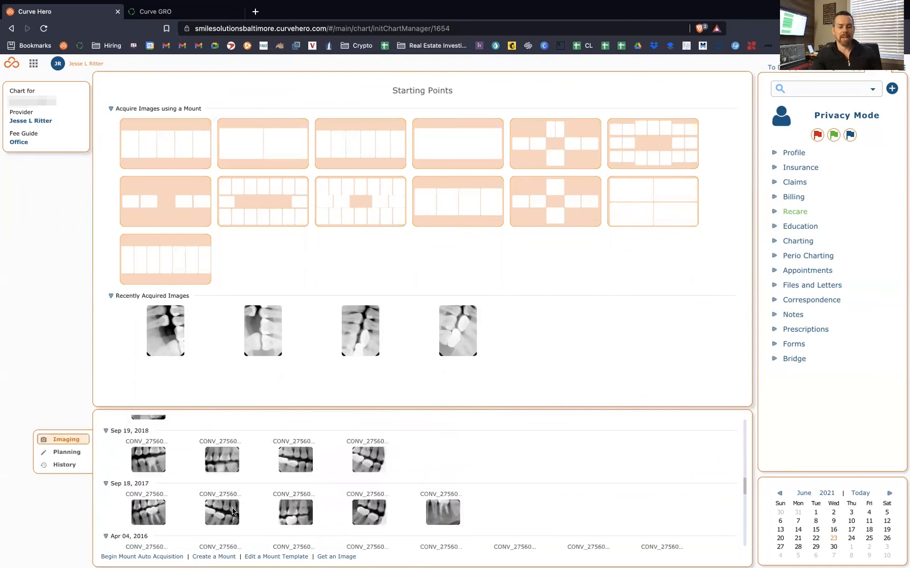
{"action": "scroll", "scroll_direction": "down", "scroll_amount": 3}
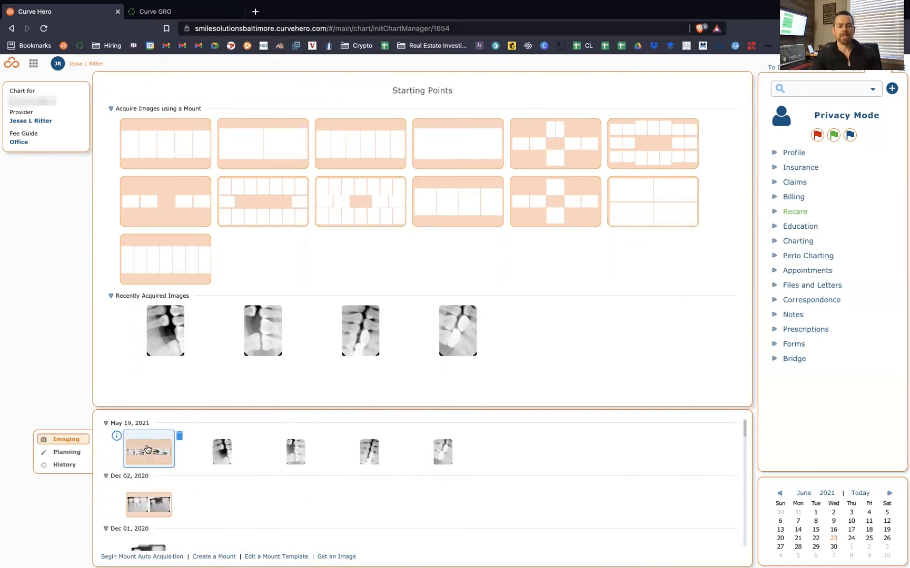
{"action": "left_click", "coordinate": [148, 449]}
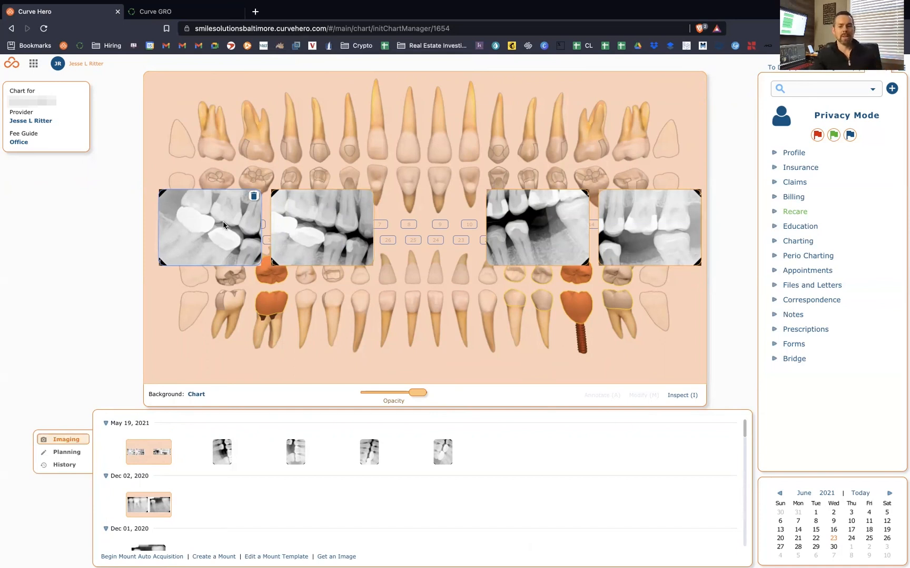
- Select an overlaid X-ray and swap in the Dec 02, 2020 mount
{"action": "left_click", "coordinate": [320, 227]}
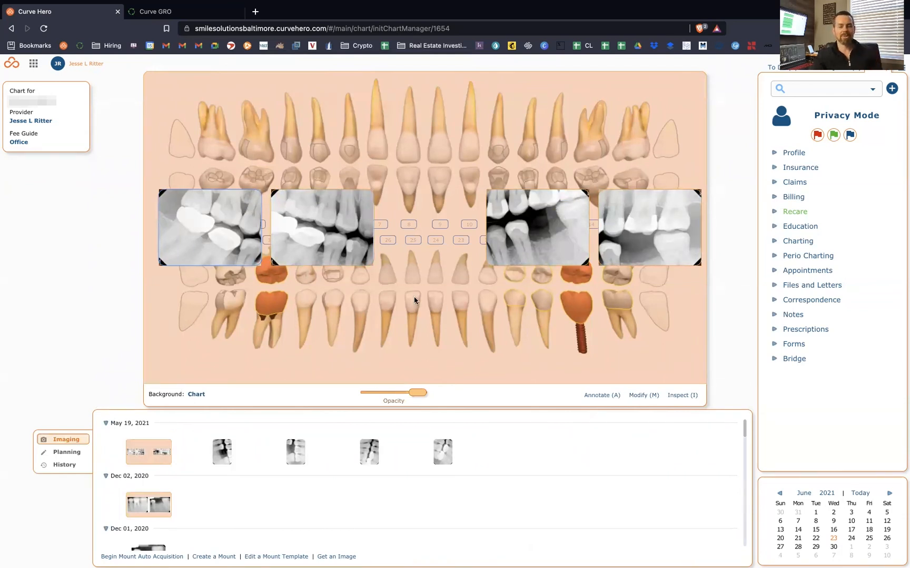
{"action": "left_click", "coordinate": [148, 504]}
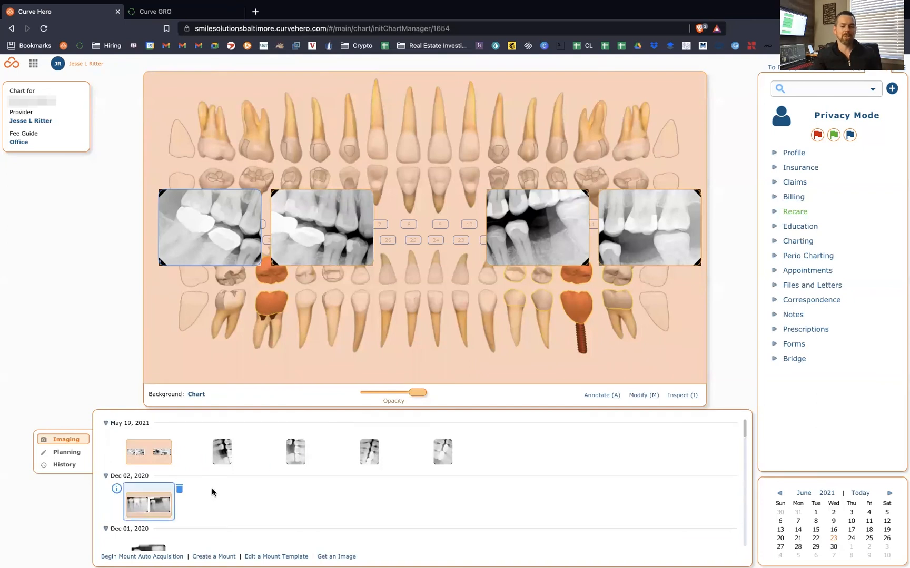
{"action": "scroll", "scroll_direction": "down", "scroll_amount": 3}
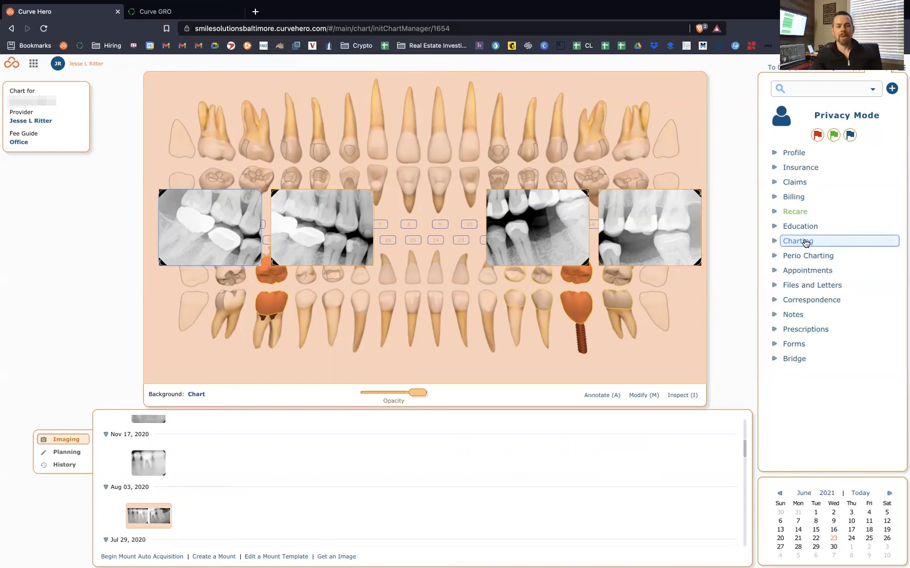
{"action": "mouse_move", "coordinate": [89, 251]}
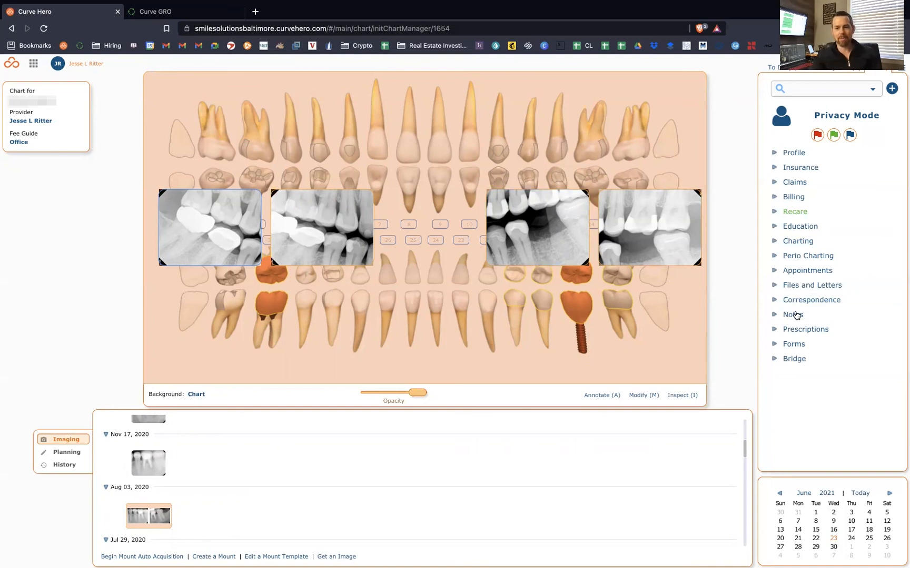
{"action": "mouse_move", "coordinate": [39, 238]}
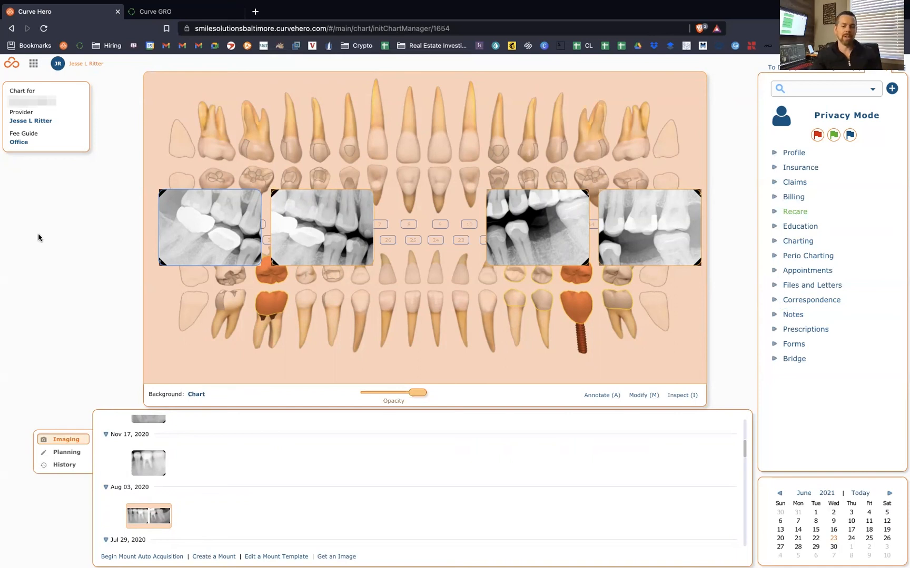
{"action": "mouse_move", "coordinate": [21, 86]}
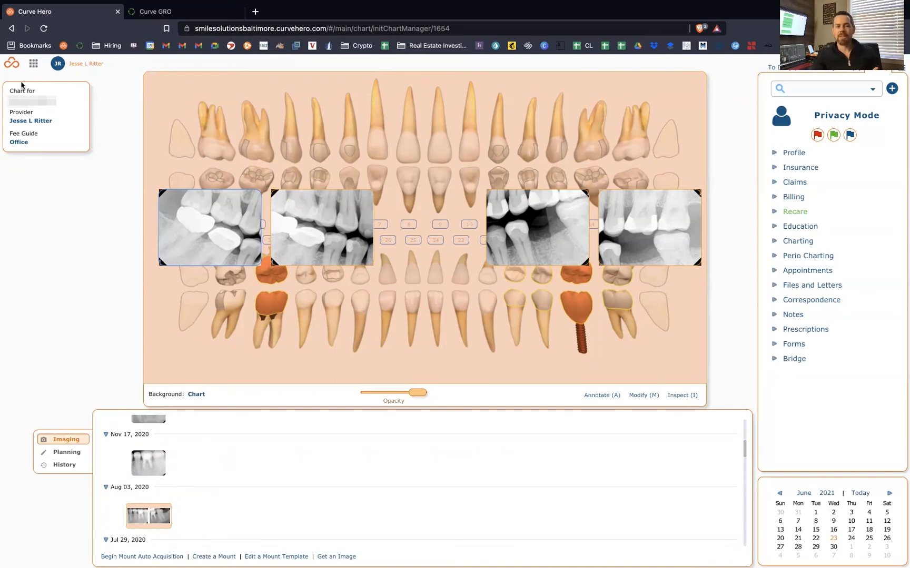
- Go back to the scheduler, now showing Thursday, June 17, 2021
{"action": "left_click", "coordinate": [806, 271]}
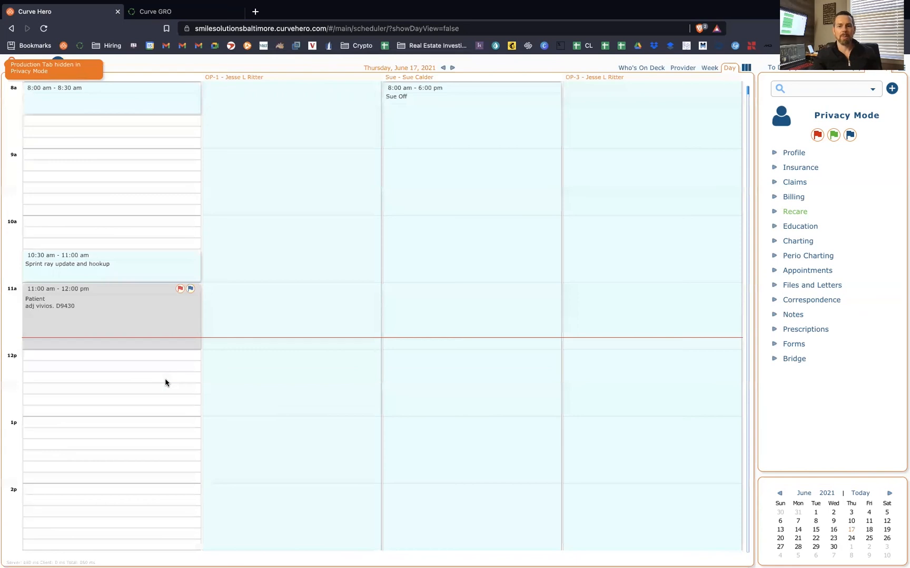